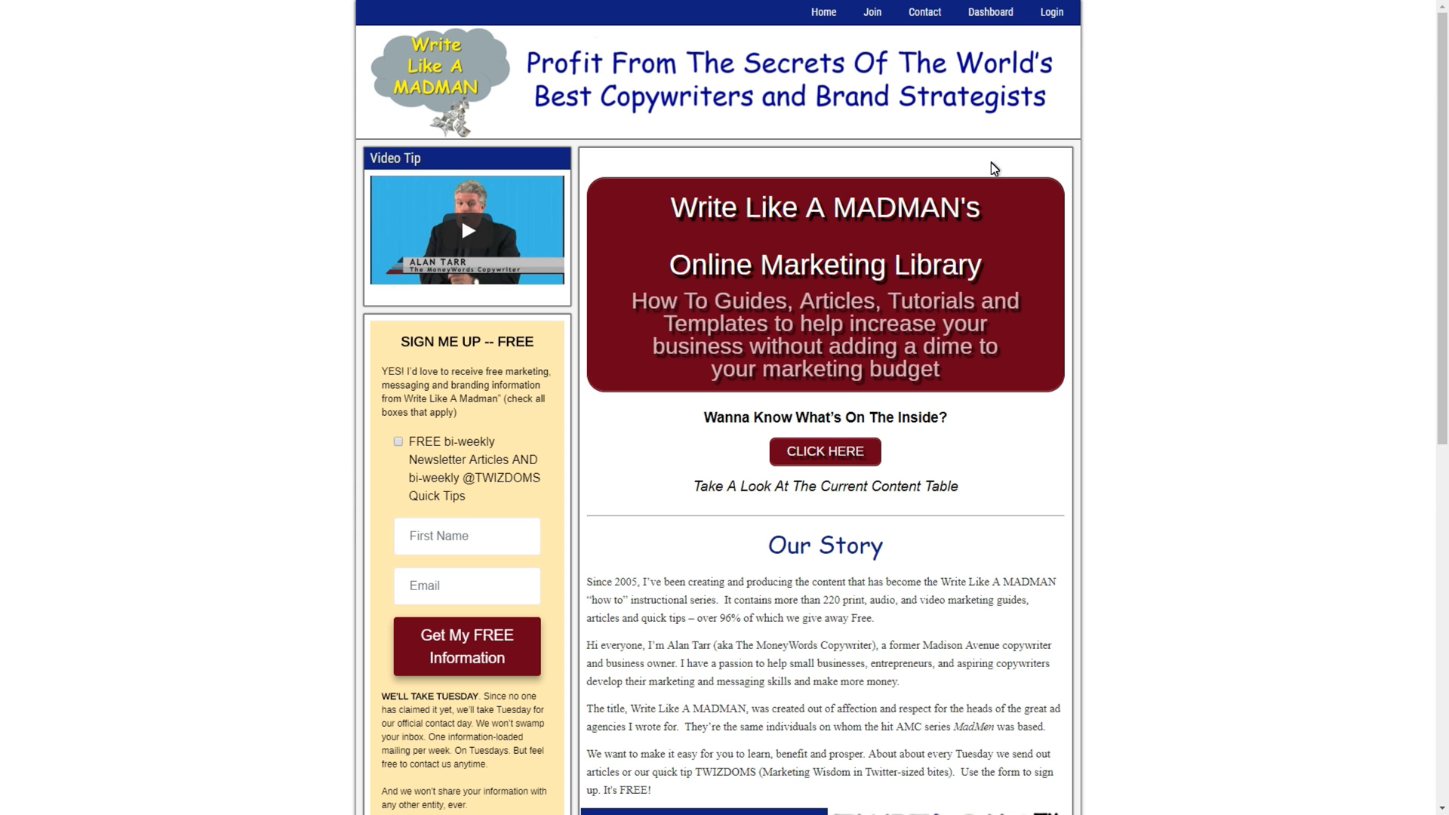
Switch the BIOS from EZ Mode to Advanced Mode (F7) and show the Advanced section's categories.
scroll(down, 3)
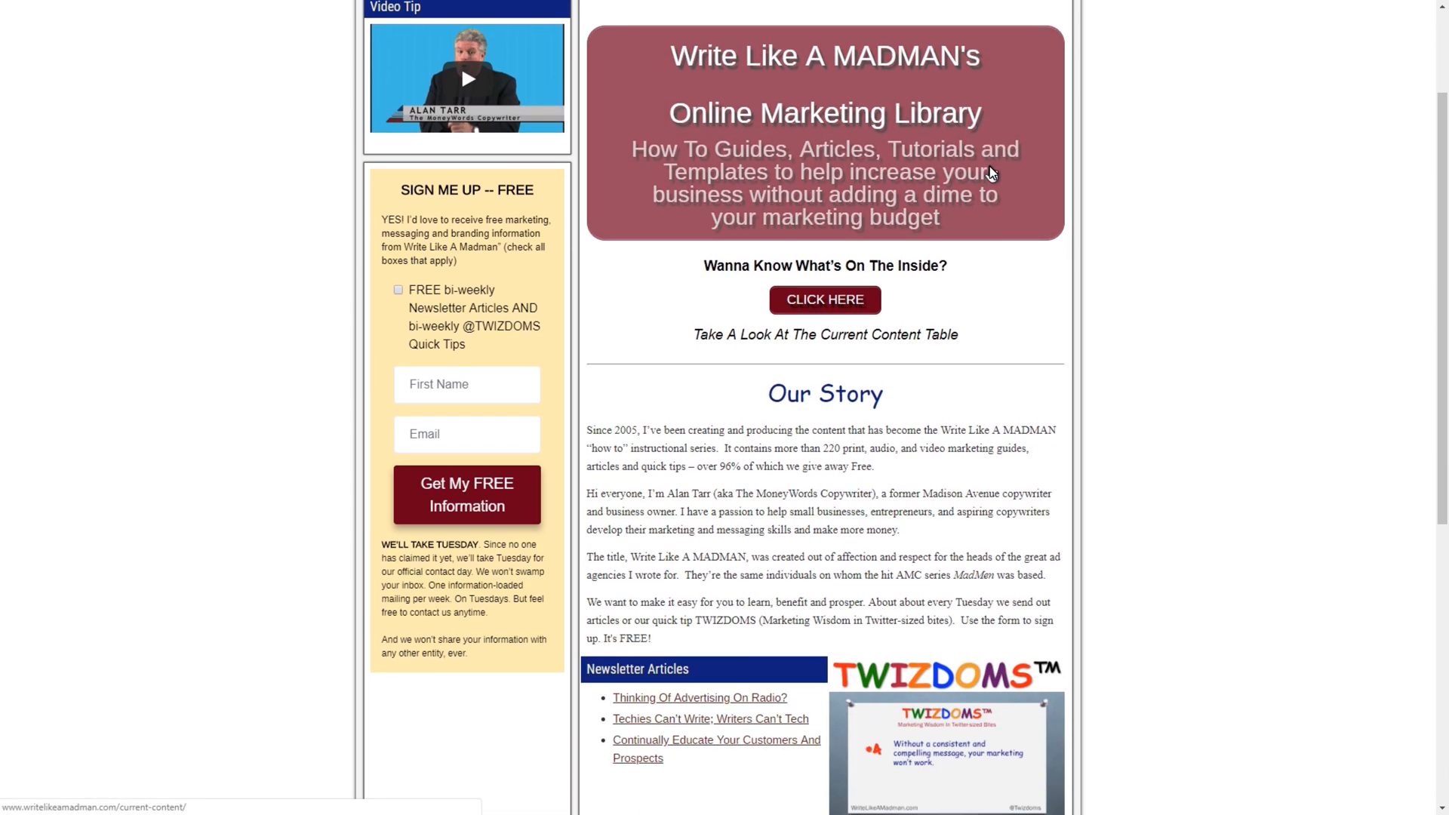
scroll(down, 3)
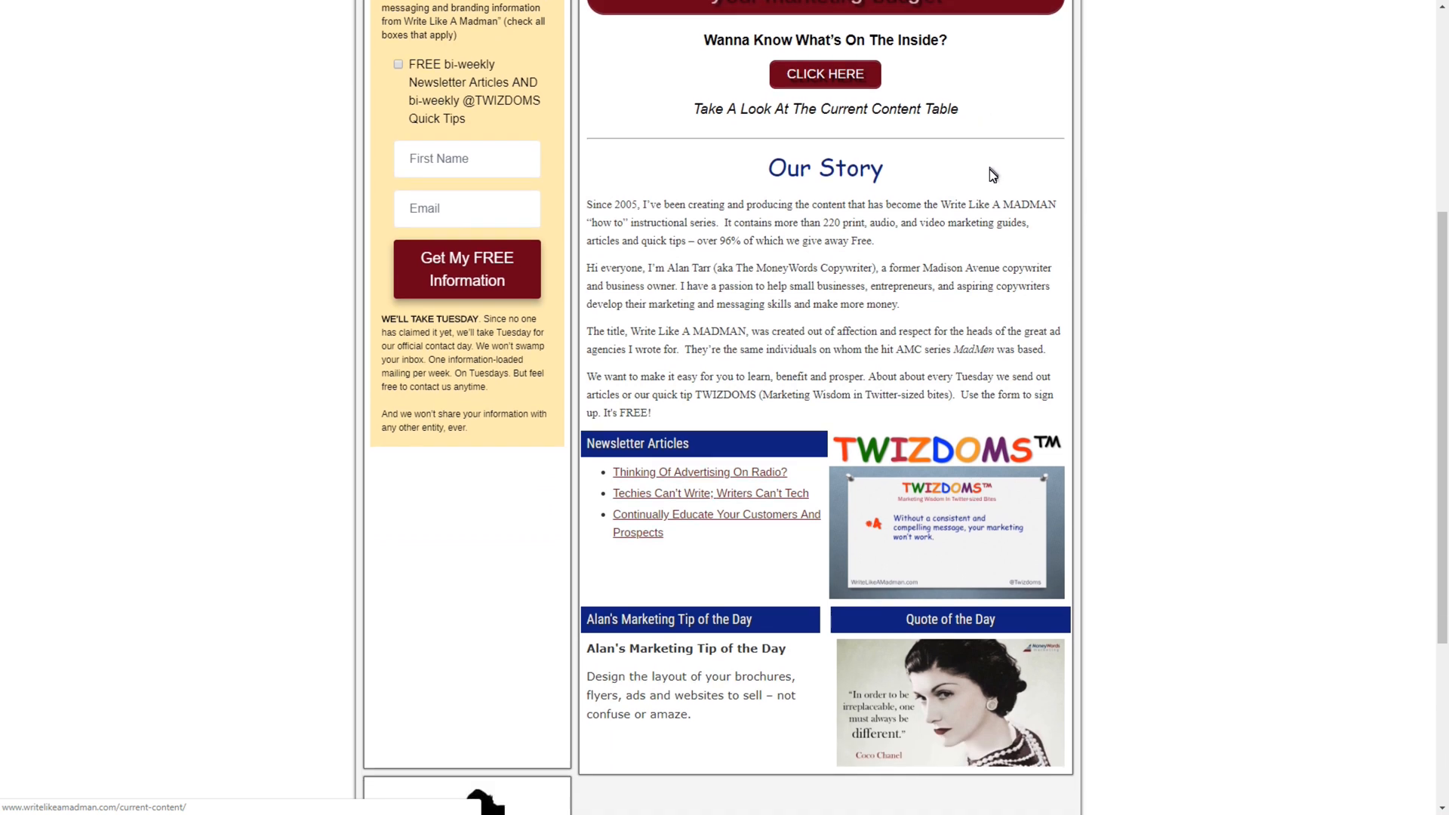
scroll(down, 3)
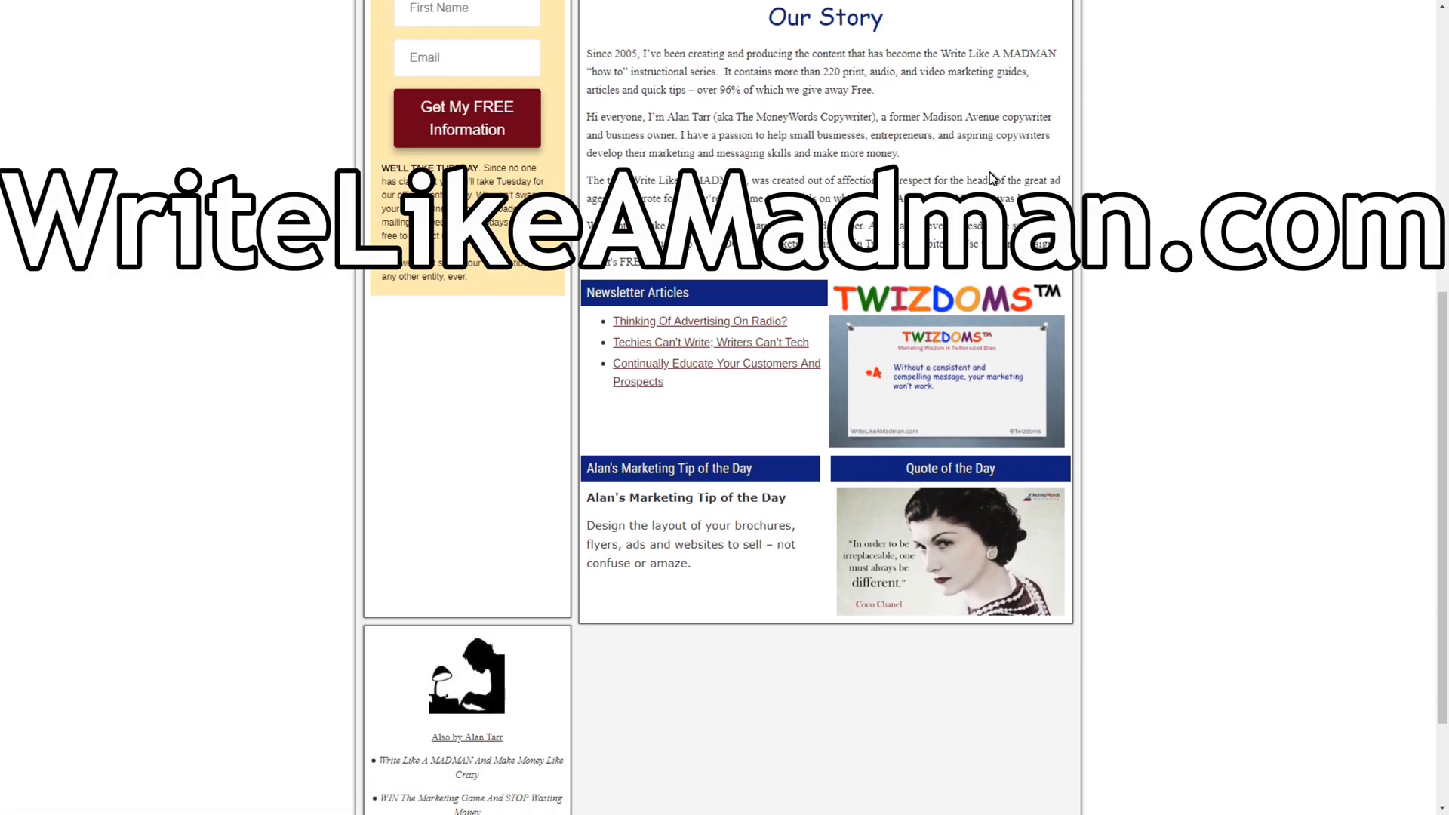
scroll(down, 3)
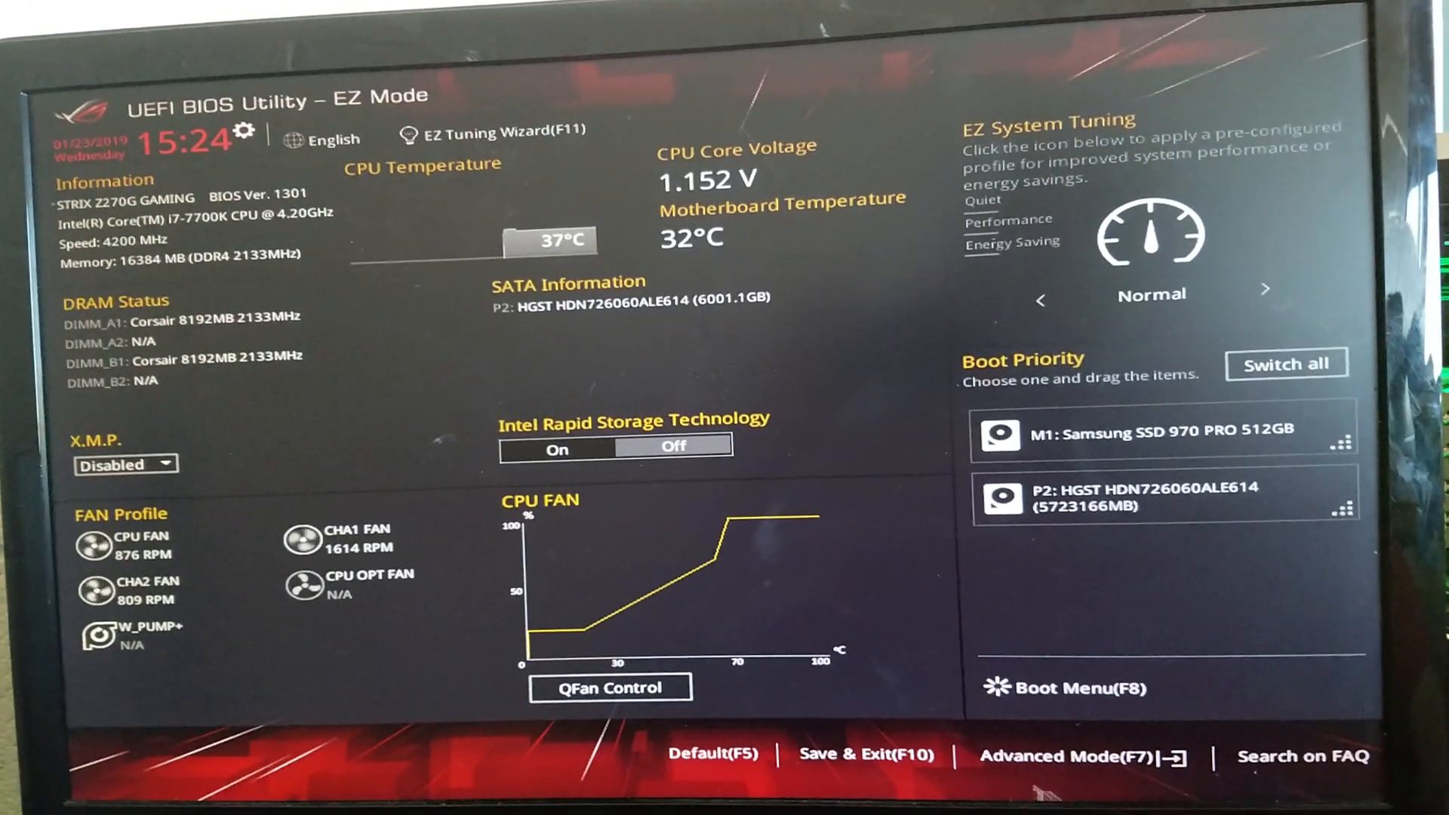
click(1086, 757)
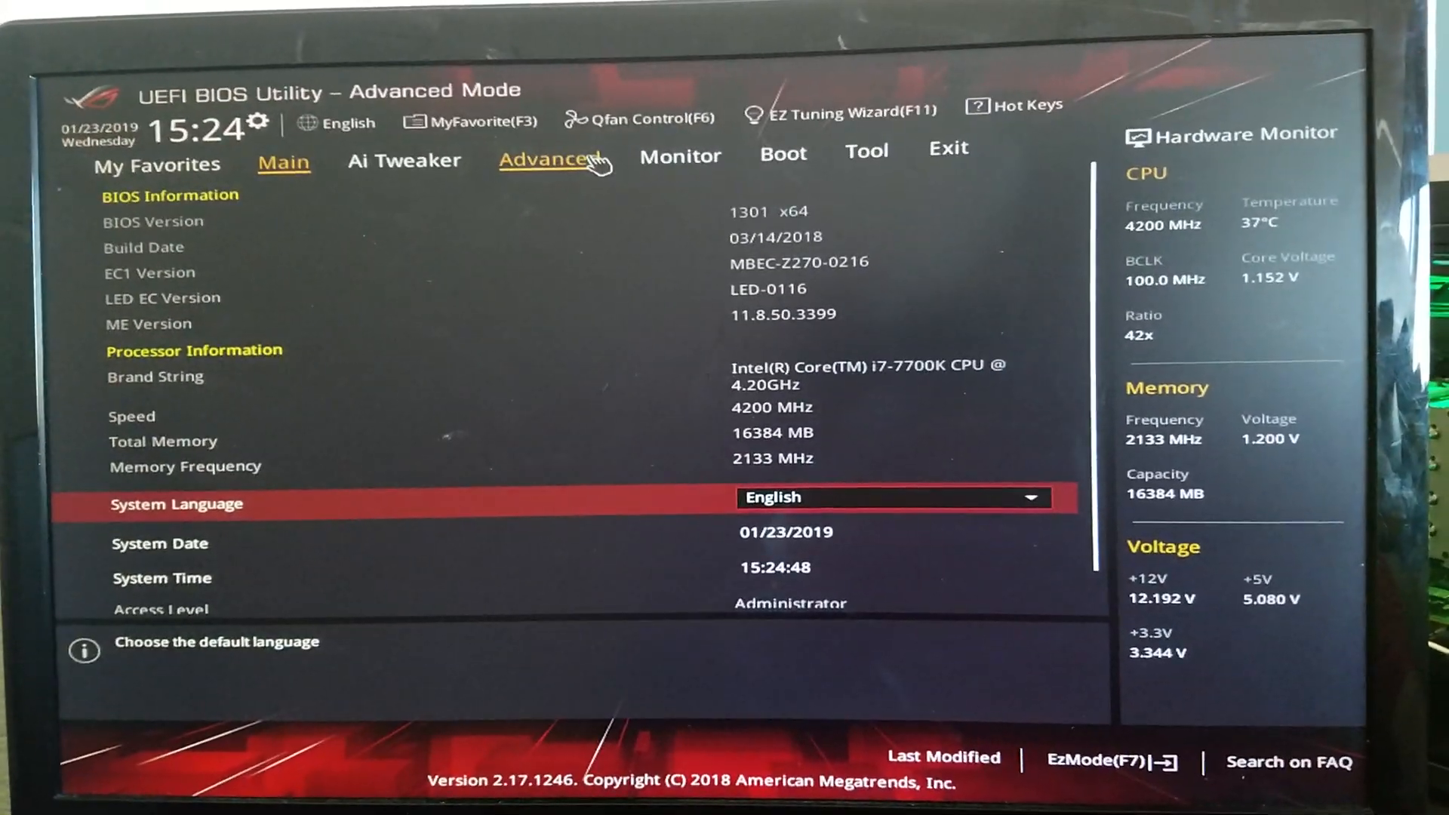
click(548, 156)
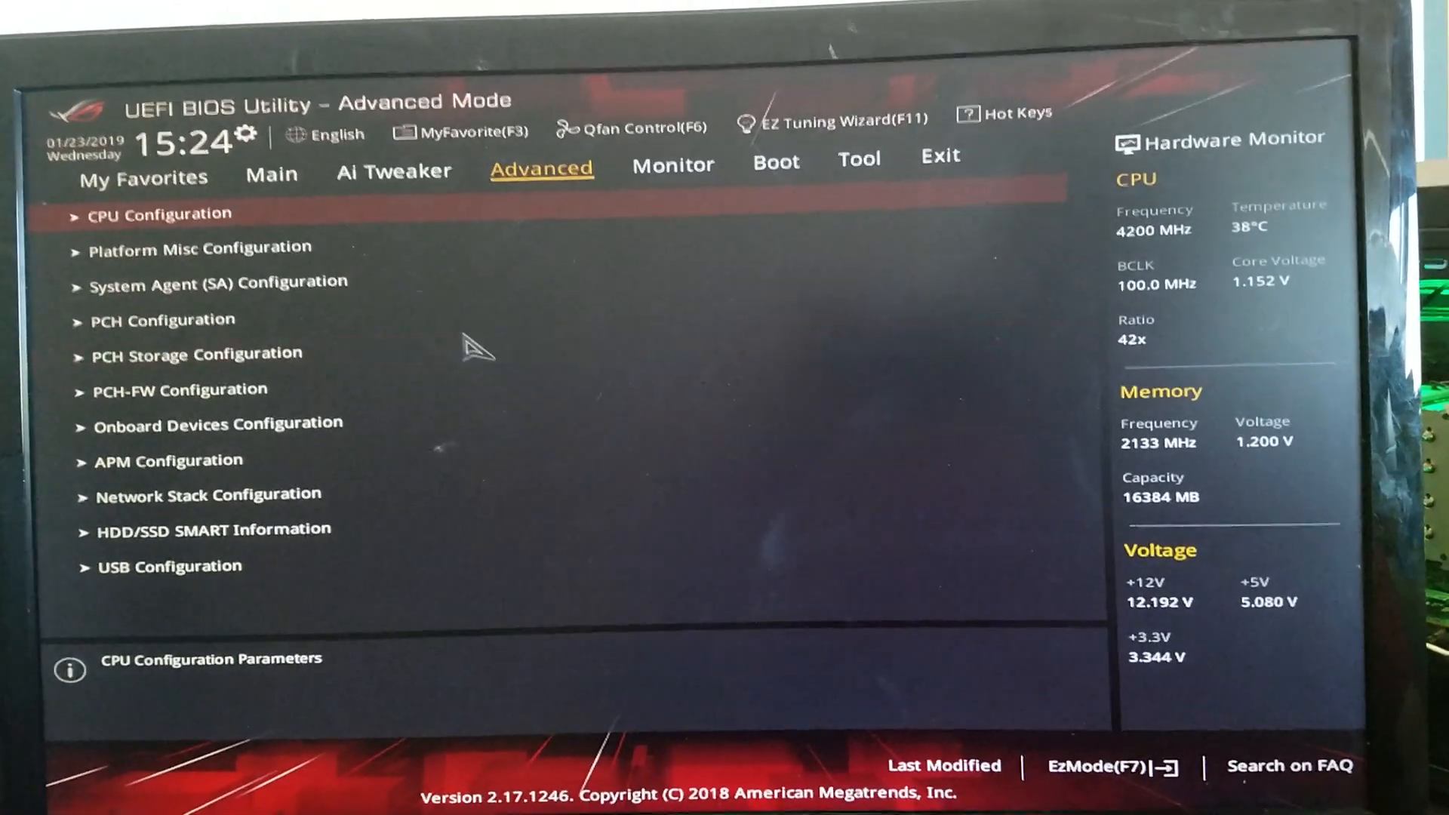
Enter Onboard Devices Configuration and list the M.2_1 modes Auto, SATA and PCIE.
click(219, 424)
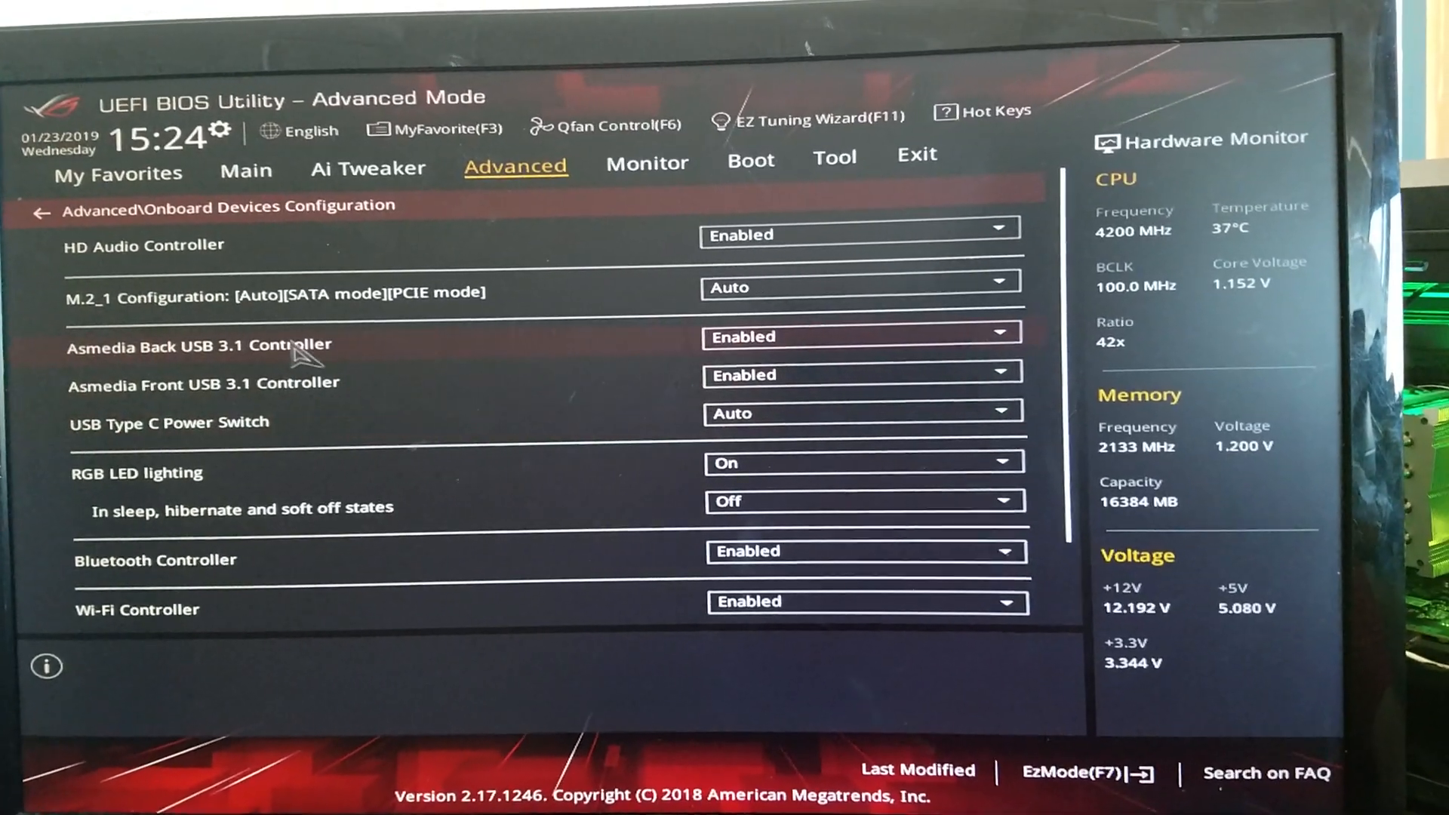
scroll(down, 3)
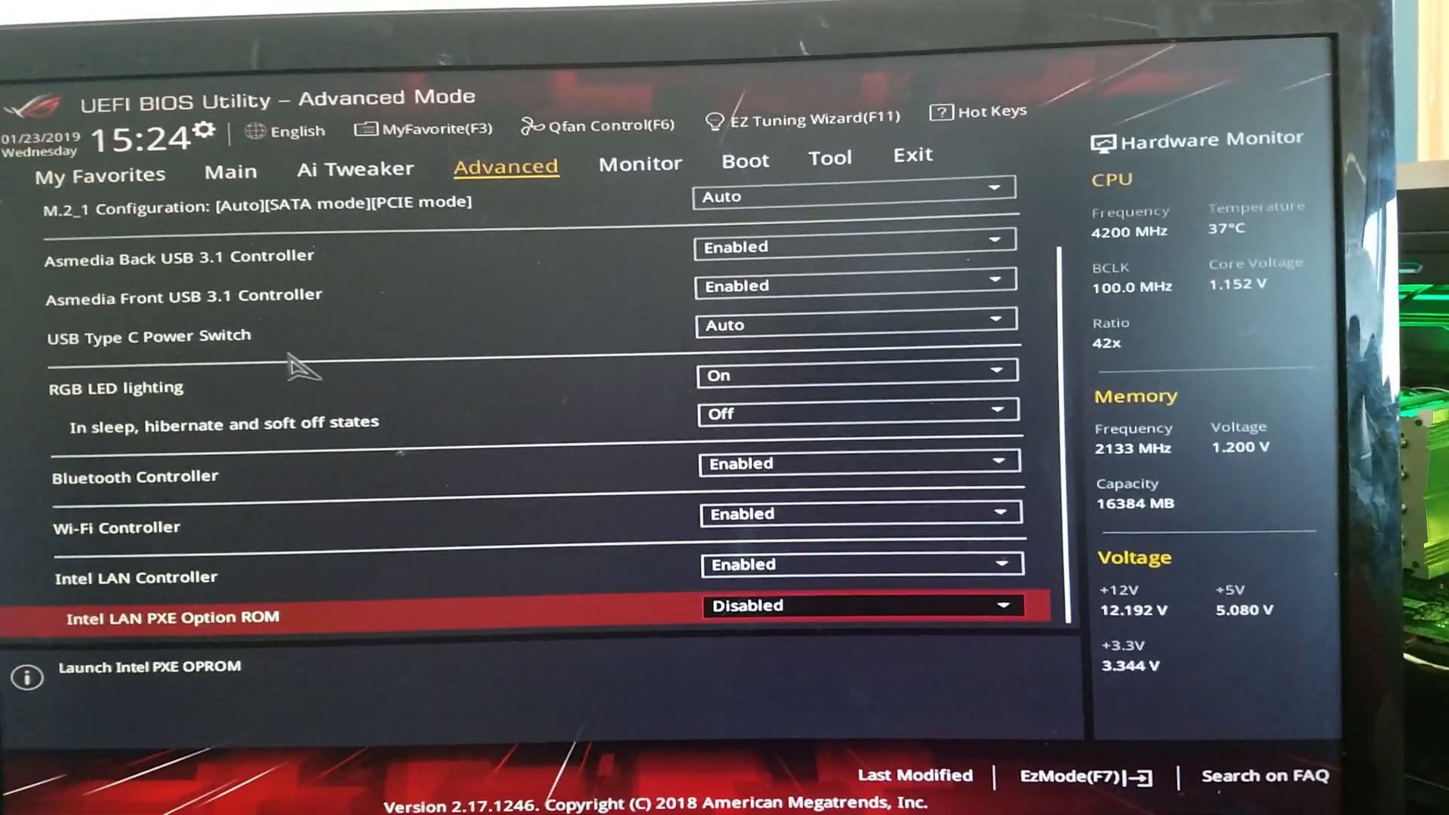
scroll(up, 3)
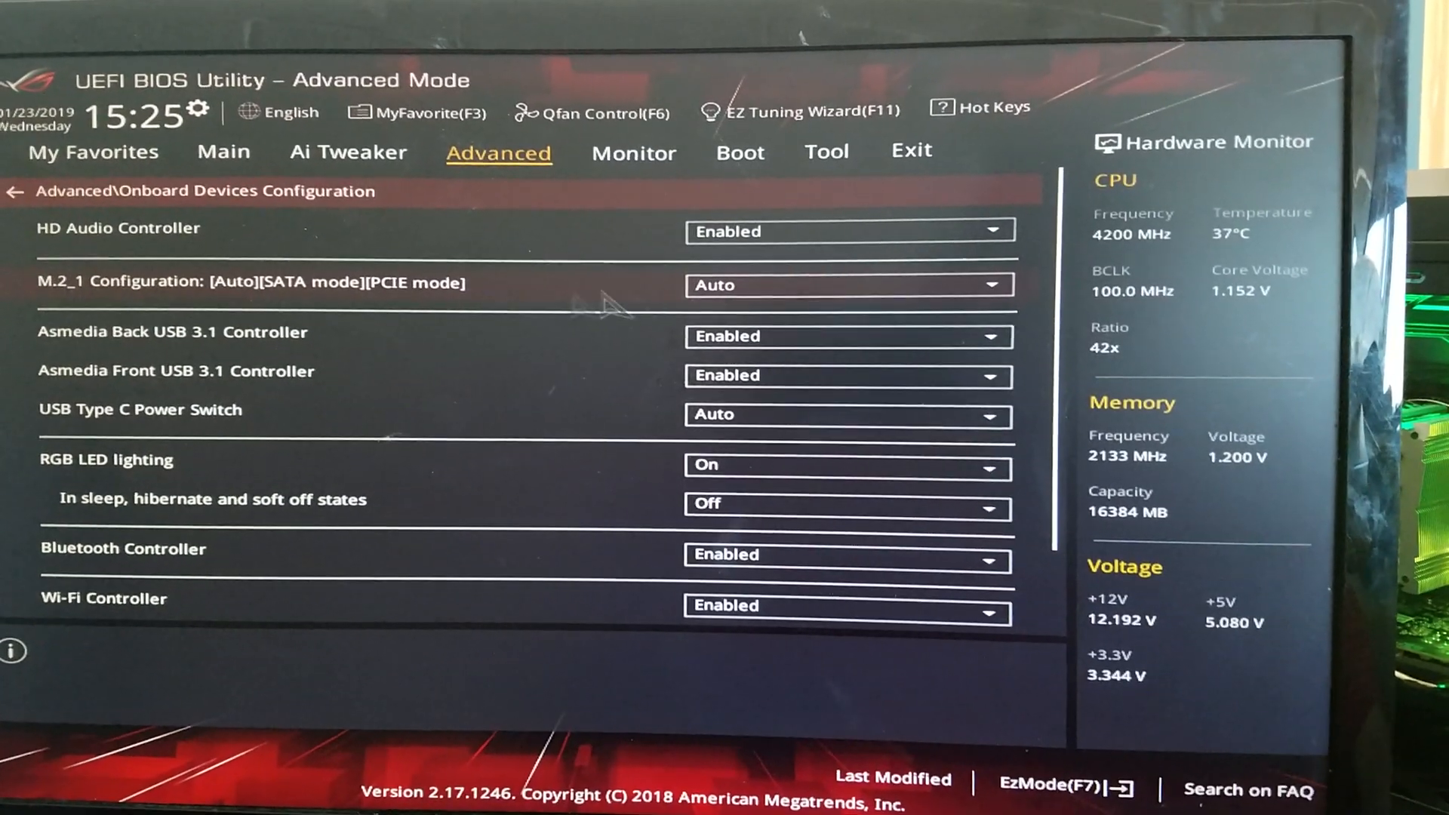
click(846, 285)
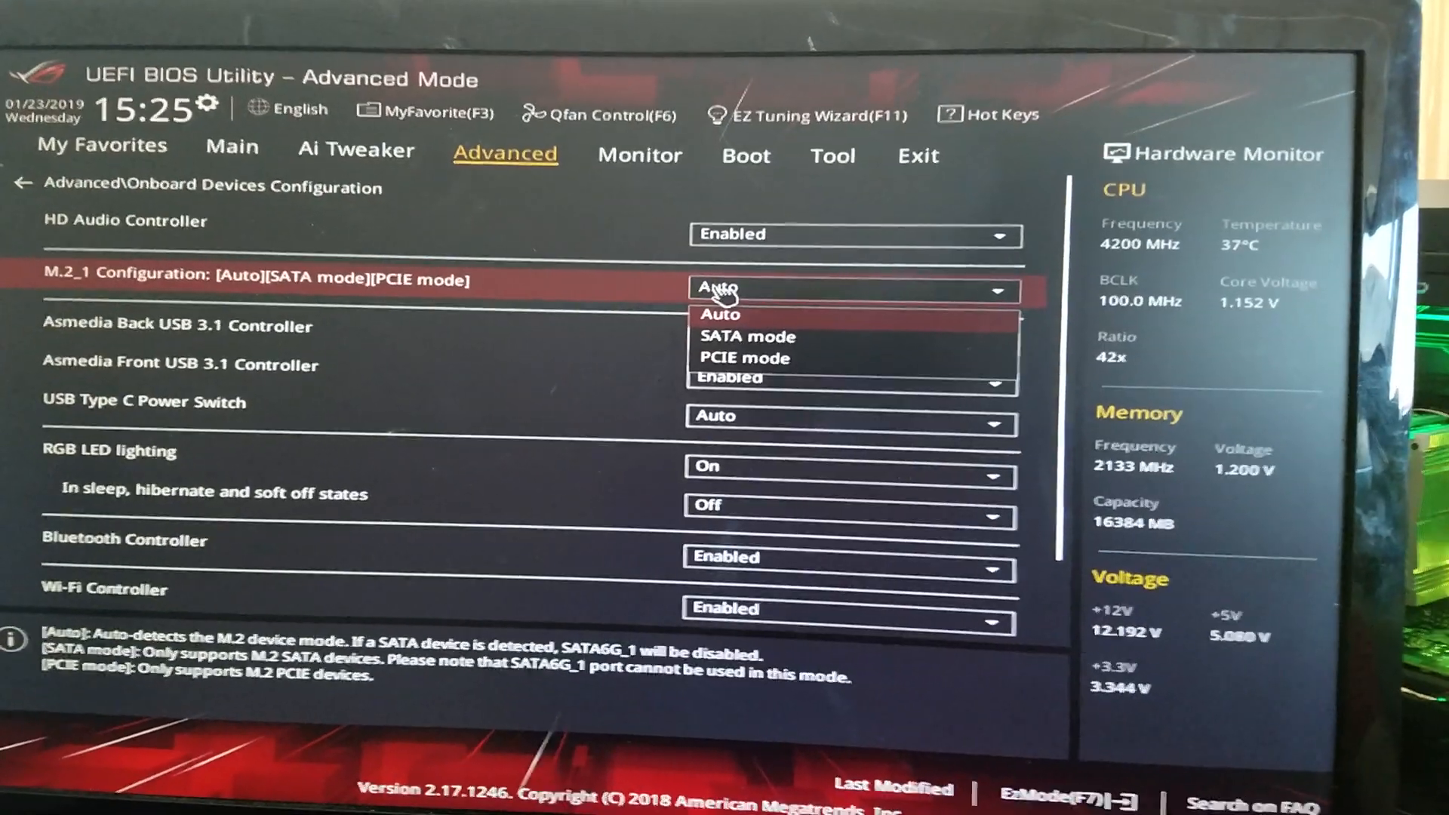